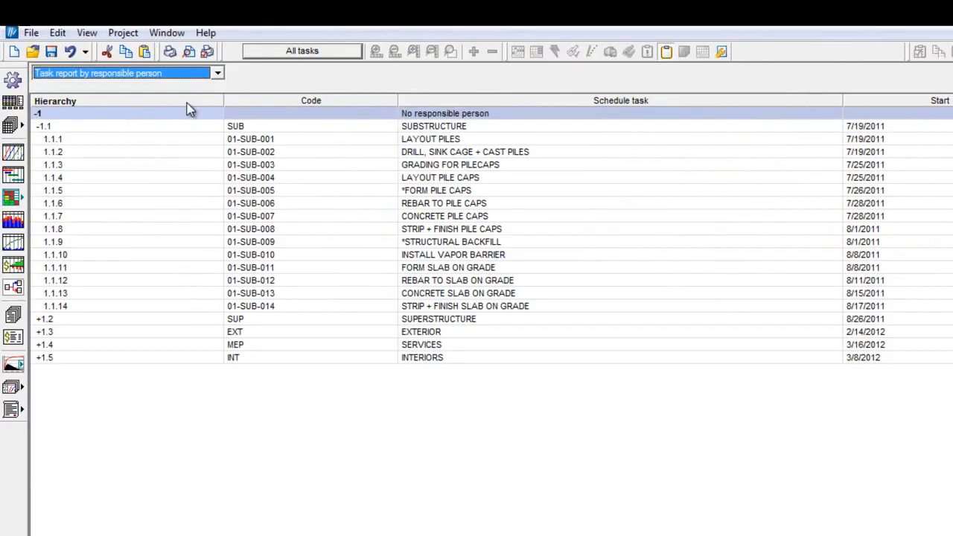
# - Switch to the Lookahead report, keep only Begin time, End point and Duration columns, and set First day
pyautogui.click(217, 72)
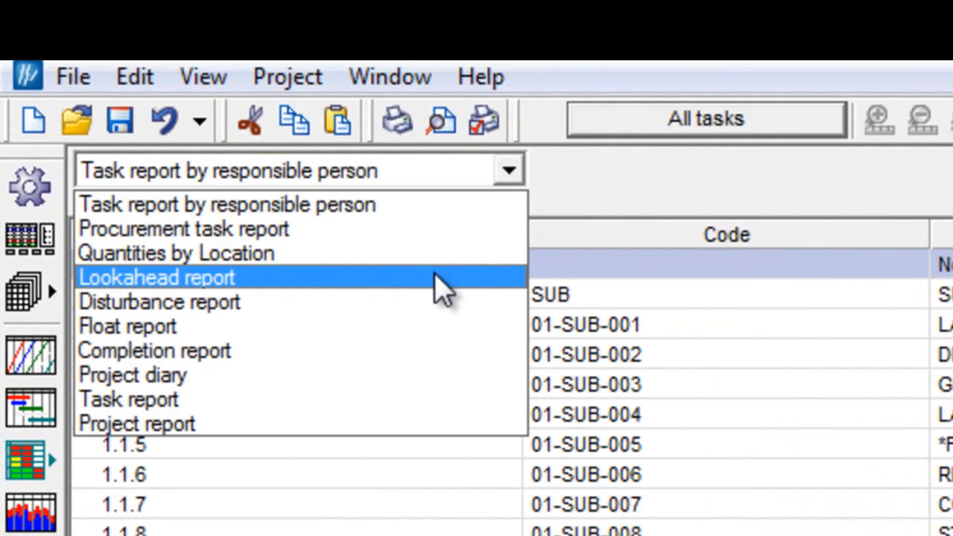
pyautogui.click(160, 277)
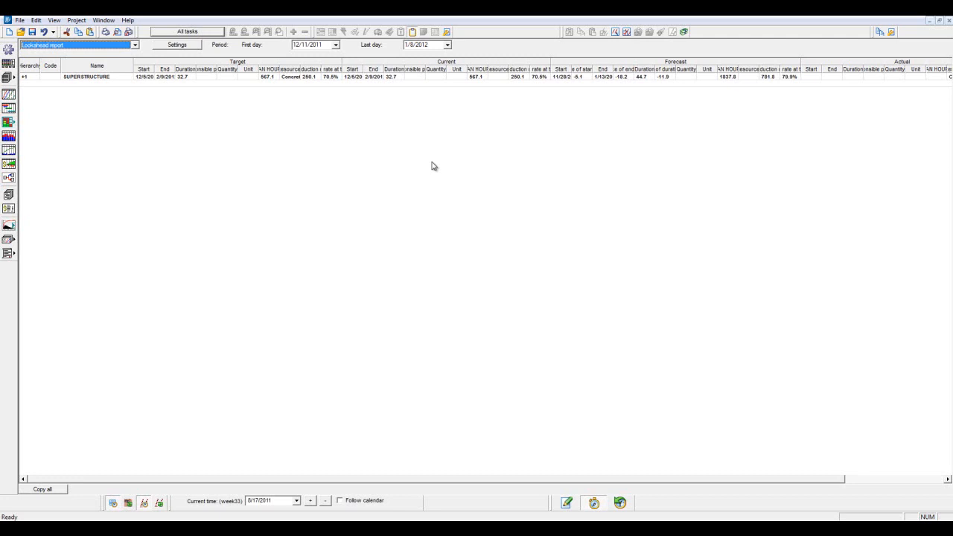
pyautogui.click(179, 45)
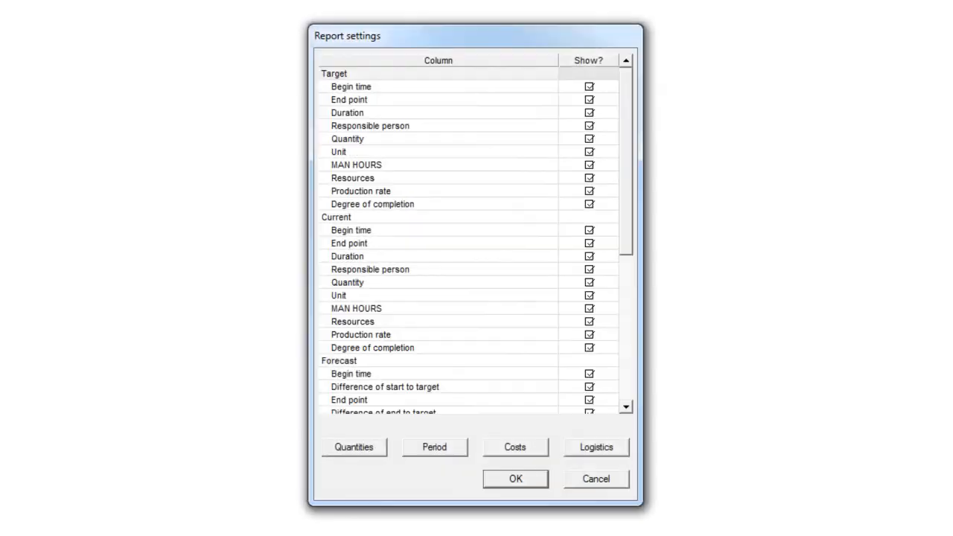
pyautogui.click(434, 447)
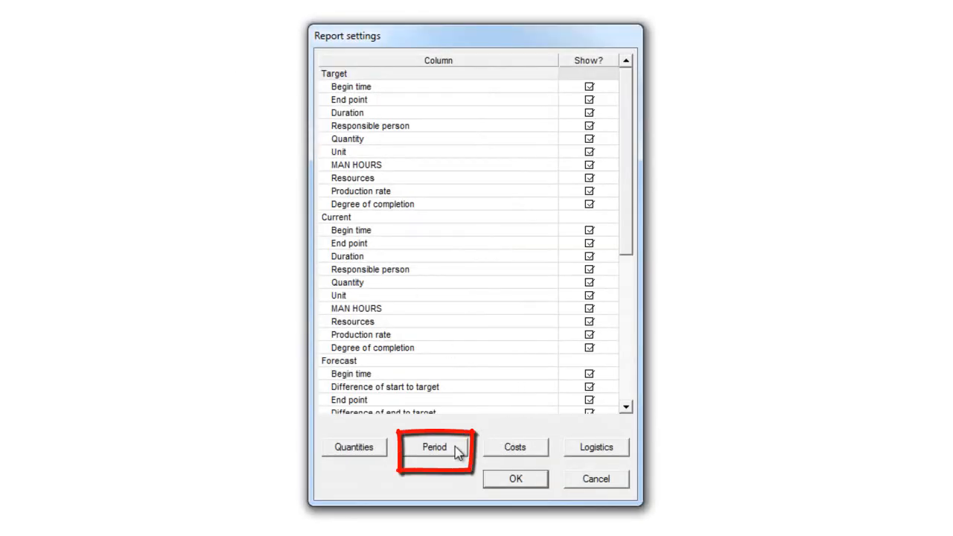
pyautogui.click(434, 447)
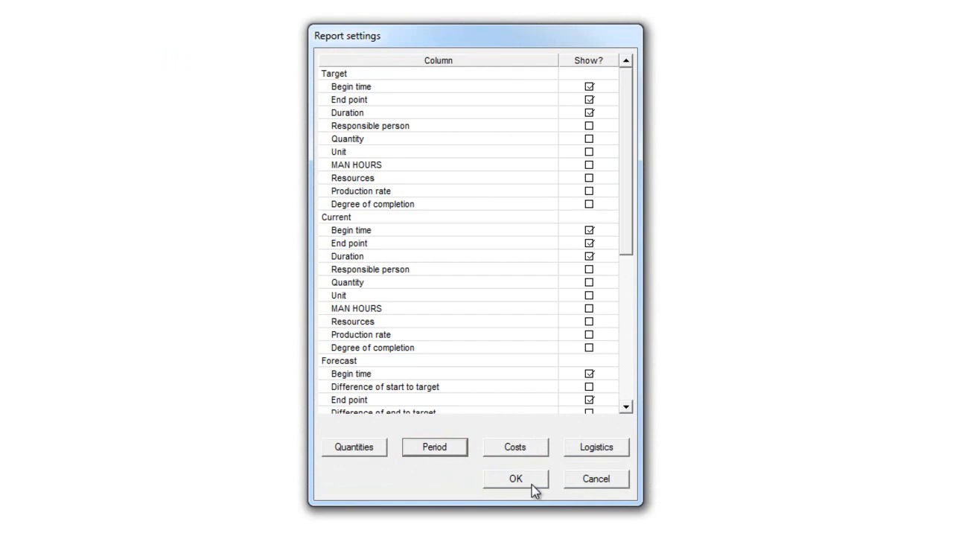
pyautogui.click(513, 477)
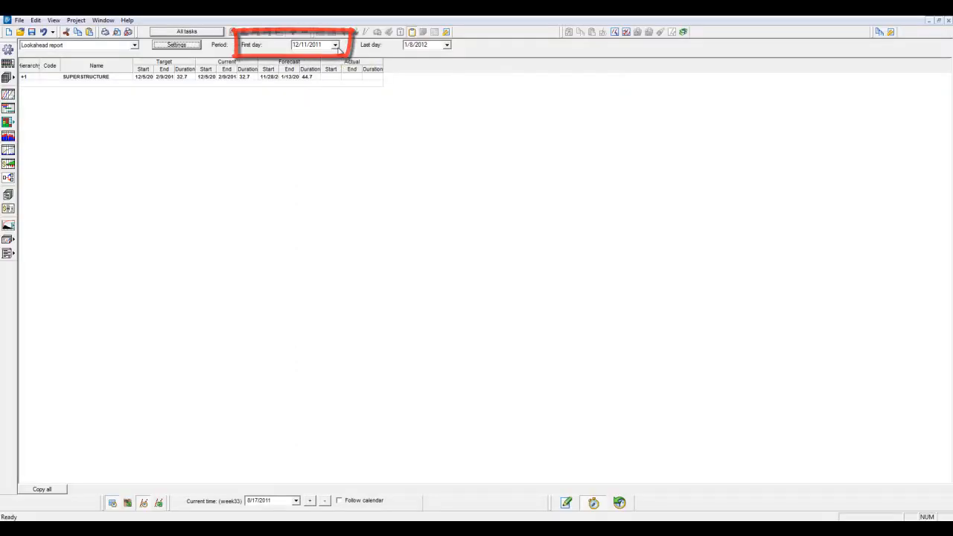
pyautogui.click(335, 45)
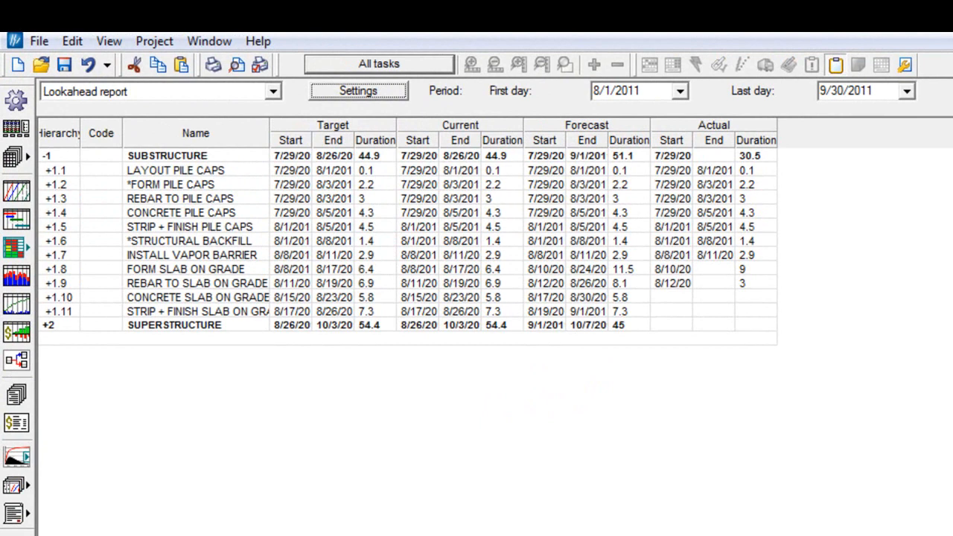
pyautogui.moveTo(944, 503)
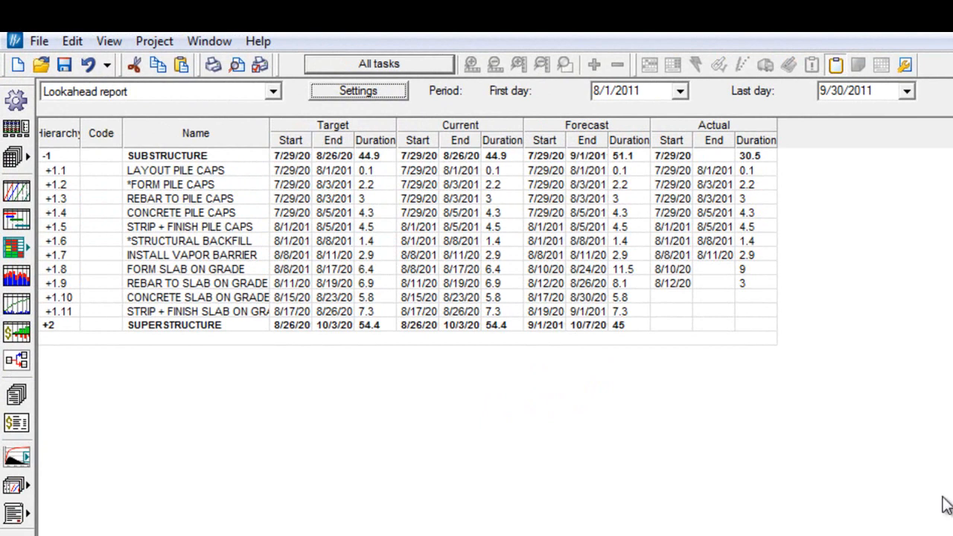
pyautogui.moveTo(864, 291)
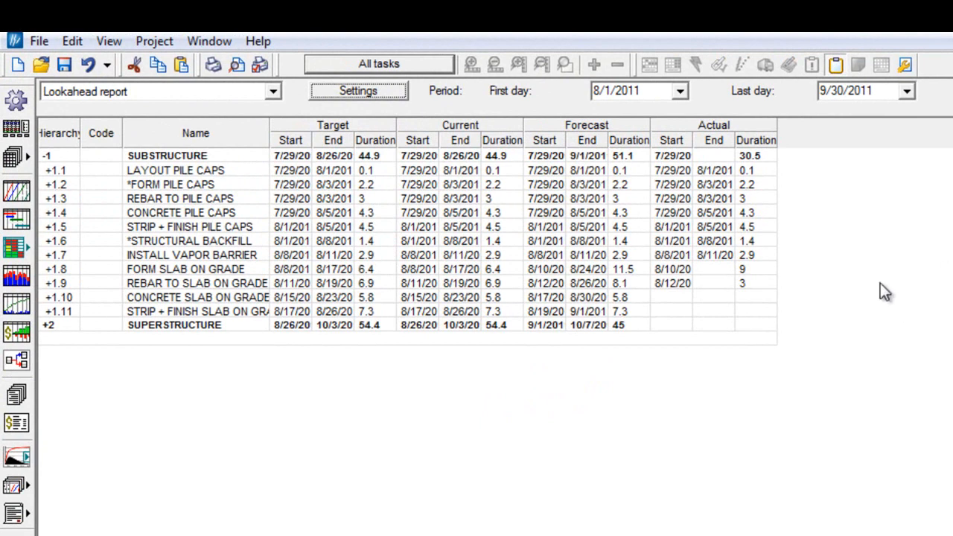
pyautogui.moveTo(654, 303)
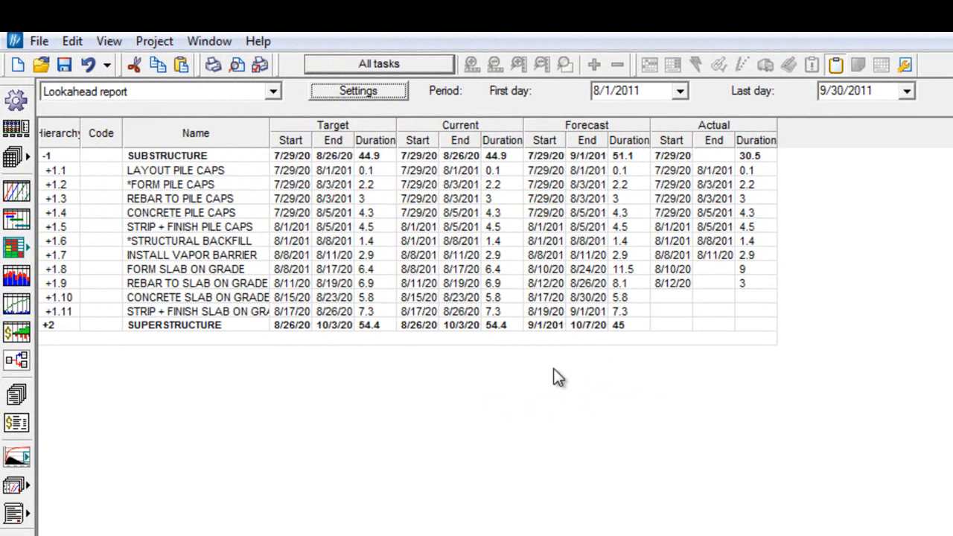
pyautogui.moveTo(557, 366)
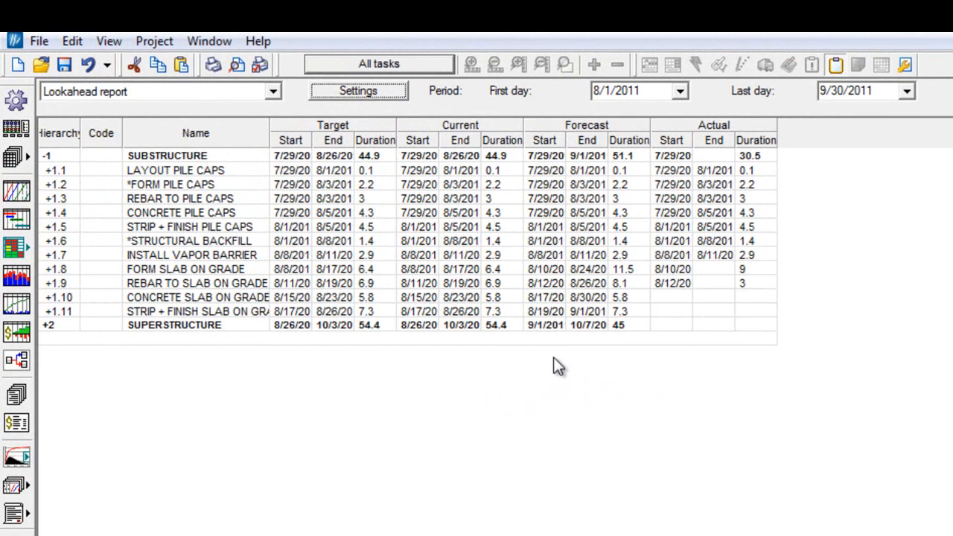